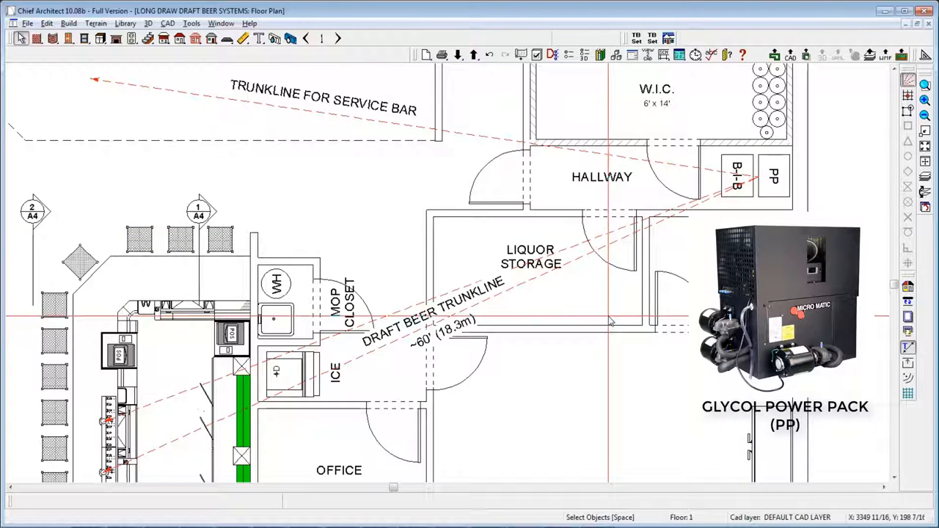
{"action": "mouse_move", "coordinate": [611, 321]}
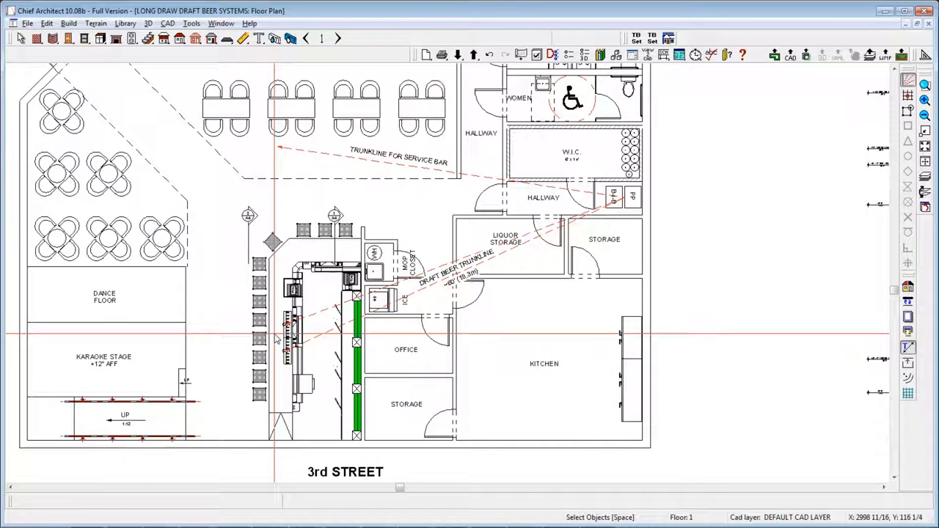
{"action": "mouse_move", "coordinate": [277, 337]}
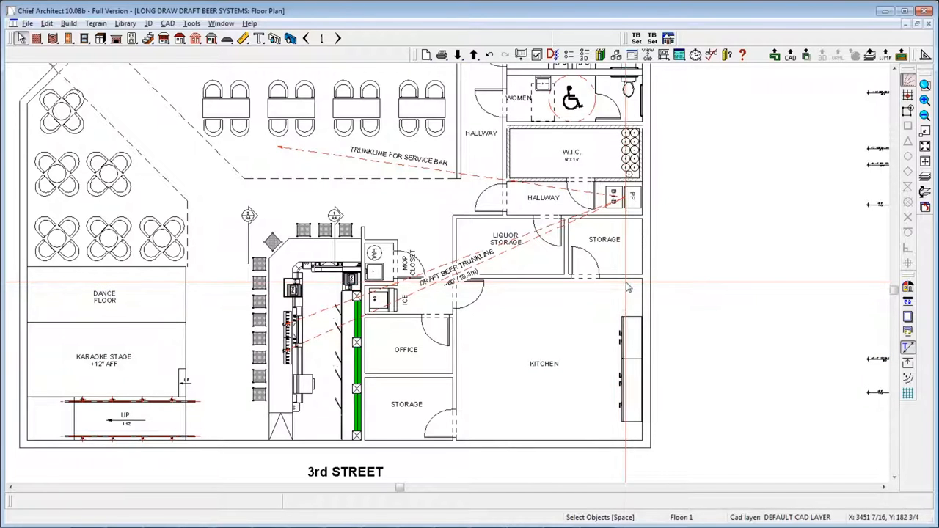
{"action": "mouse_move", "coordinate": [638, 270]}
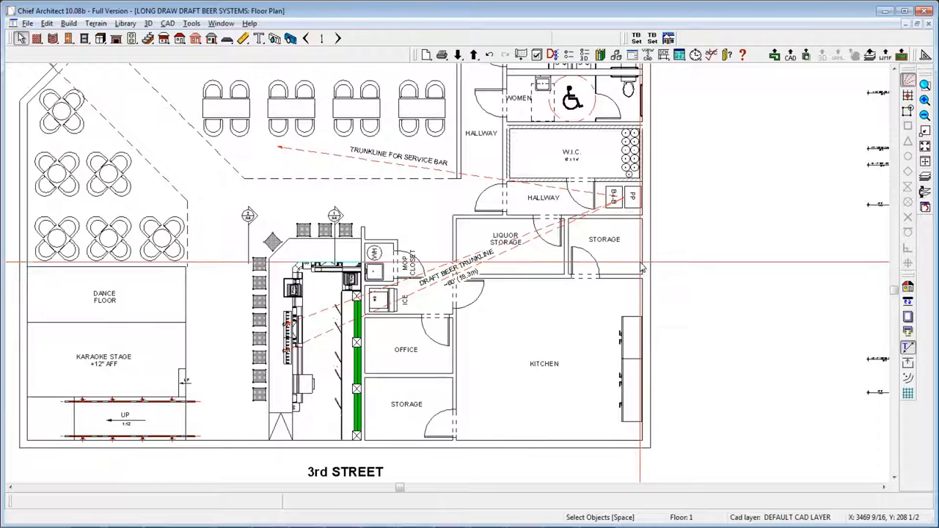
{"action": "mouse_move", "coordinate": [638, 267]}
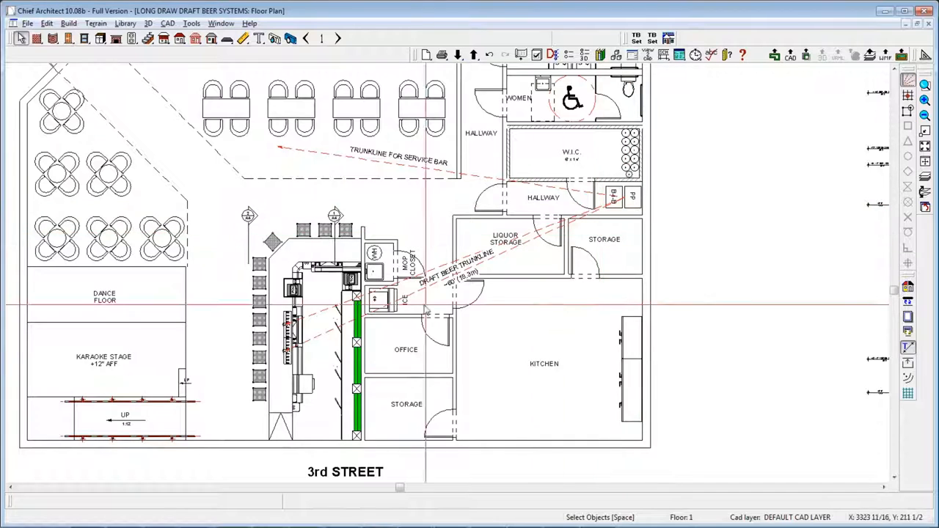
{"action": "mouse_move", "coordinate": [301, 356]}
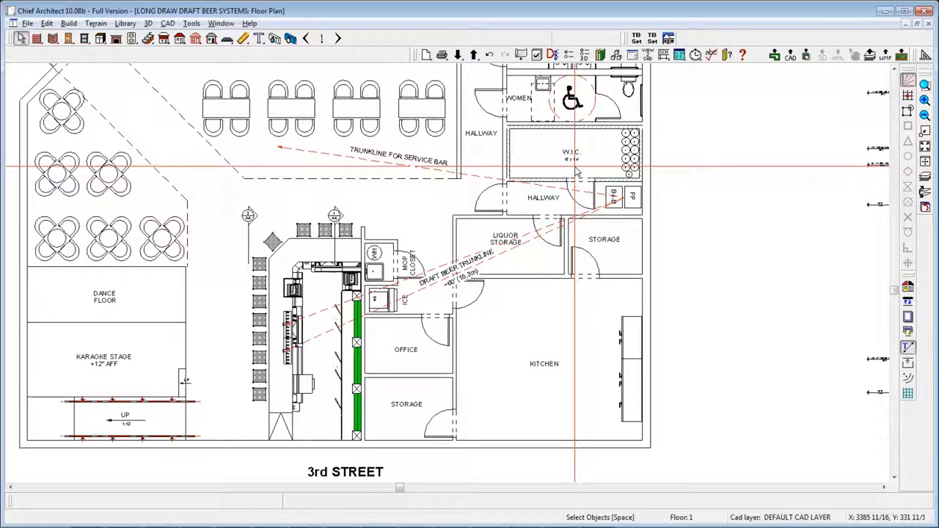
{"action": "mouse_move", "coordinate": [615, 174]}
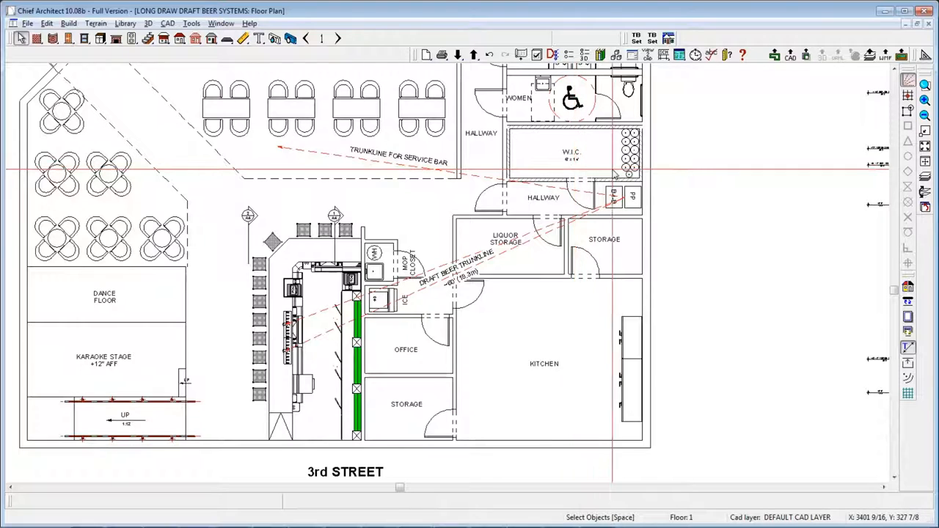